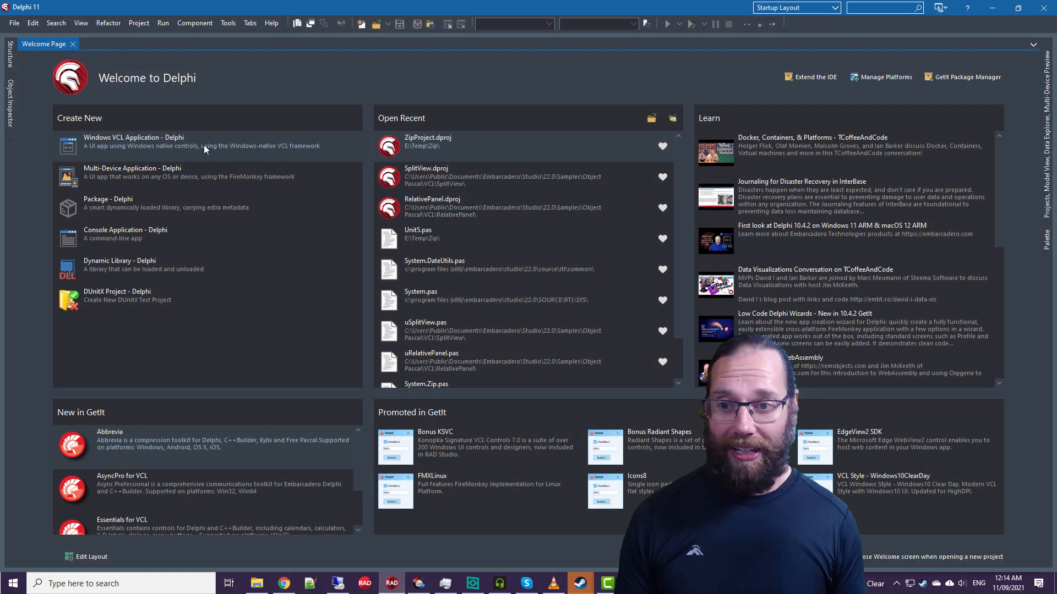
Create a new Windows VCL application and place a DBLabeledEdit at the form's upper left
click(133, 142)
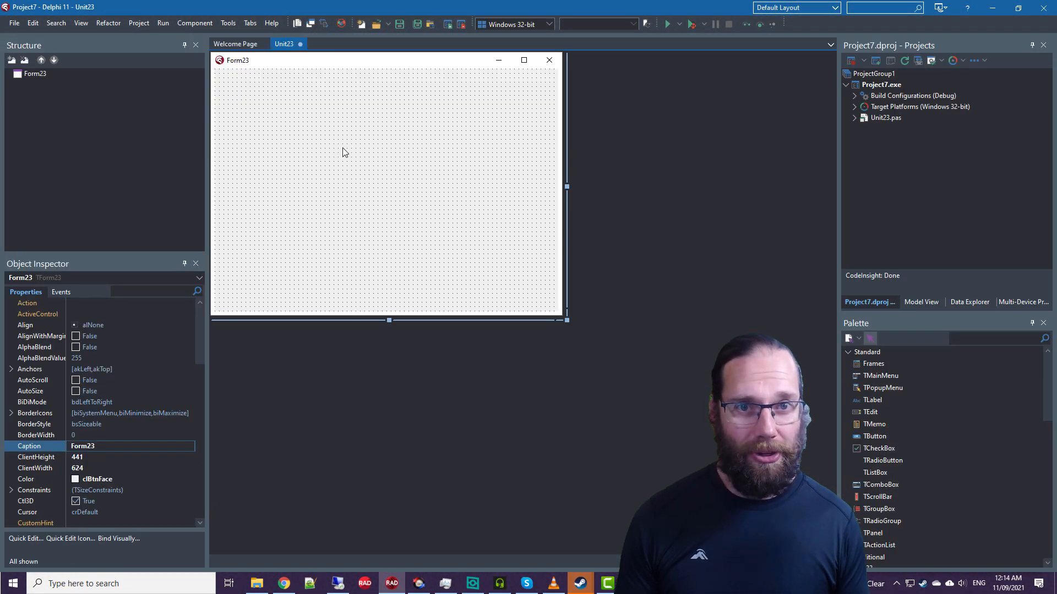
mouse_move(357, 141)
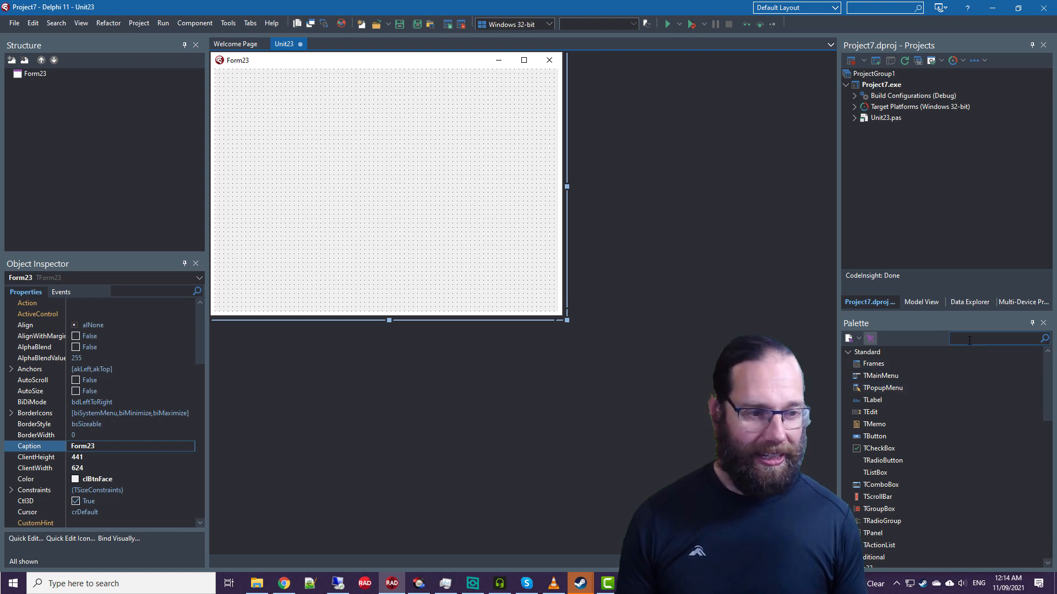
text(dbiab)
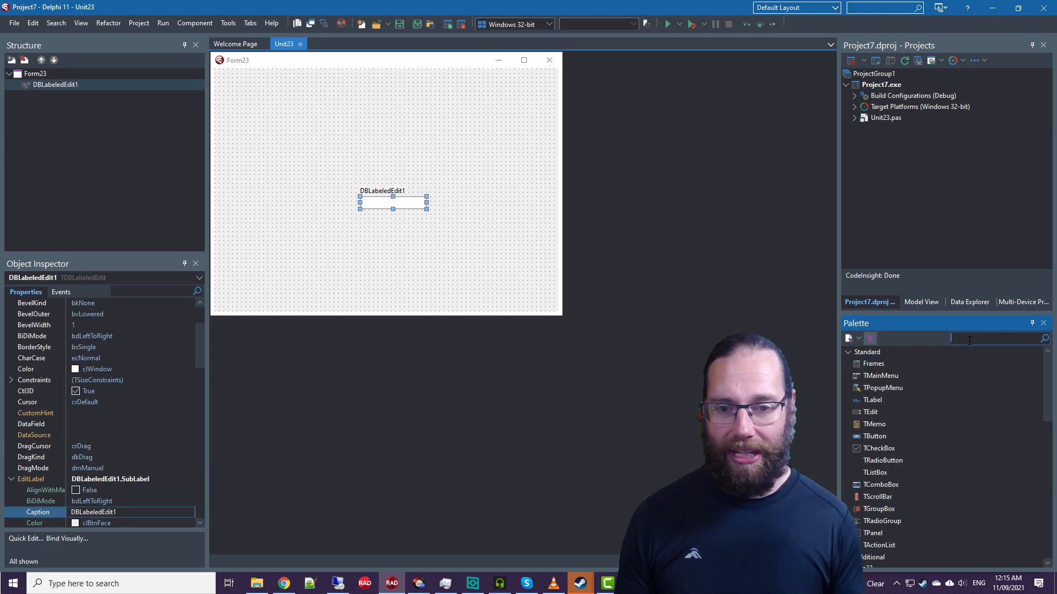
drag(393, 202, 297, 134)
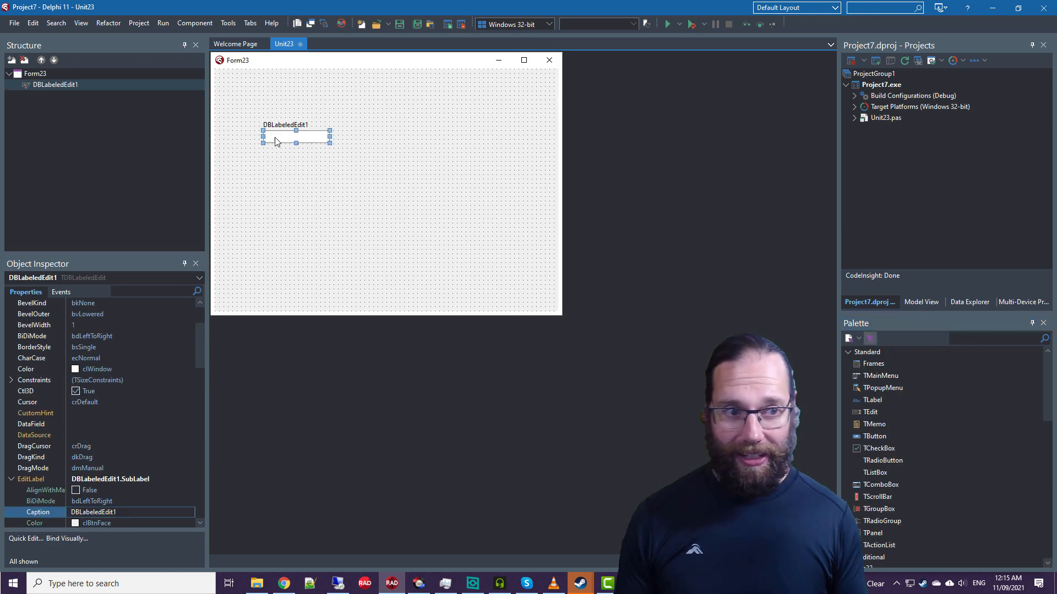
Expand the SQLite database connections in the Data Explorer to reach the Categories table
click(968, 302)
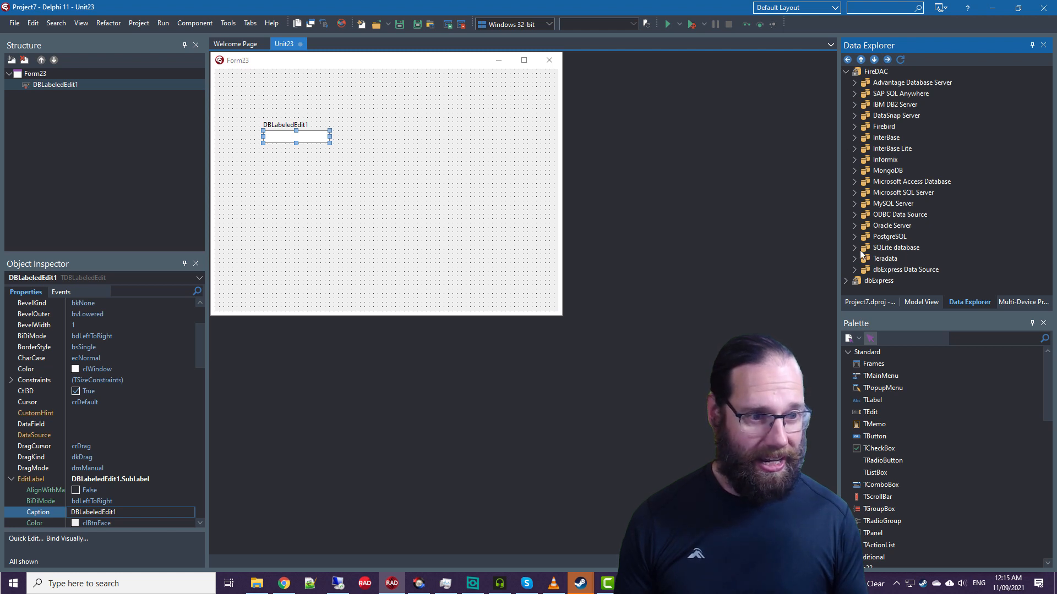
click(855, 247)
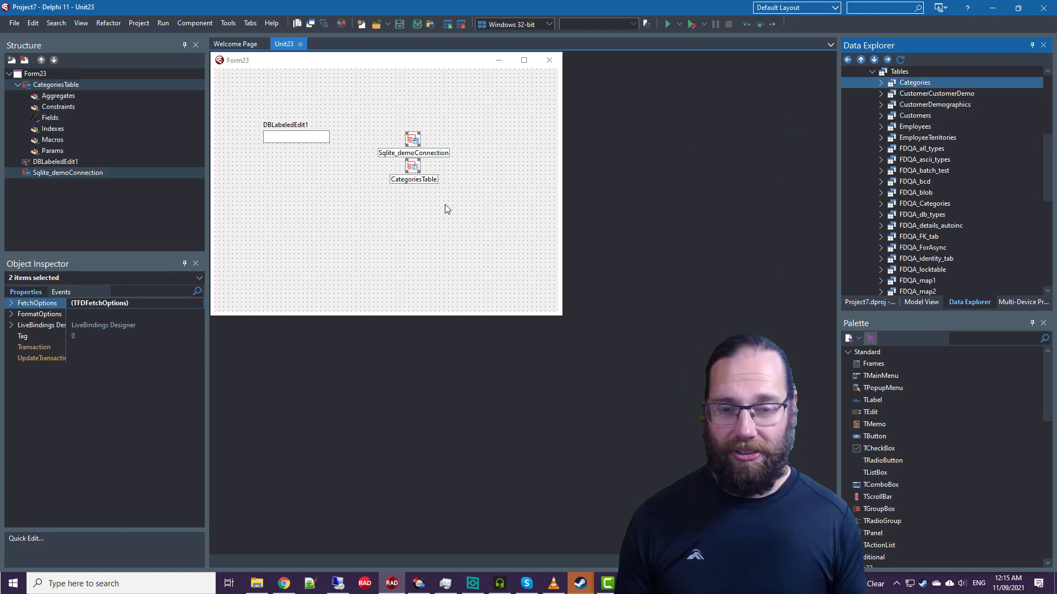
Add DataSource1 using CategoriesTable and caption the edit 'Category Name'
text(datas)
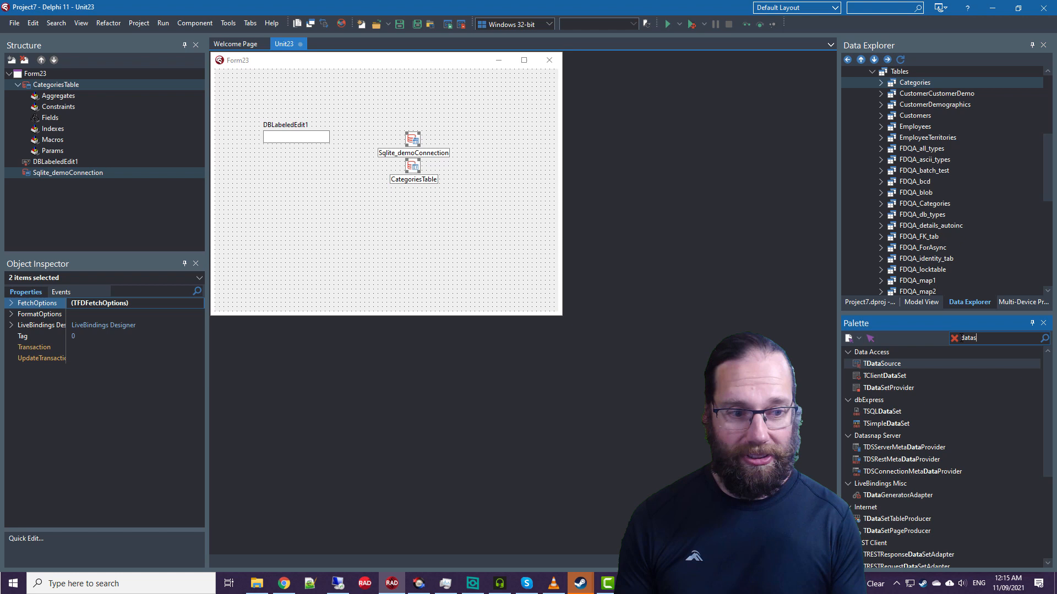
double_click(881, 363)
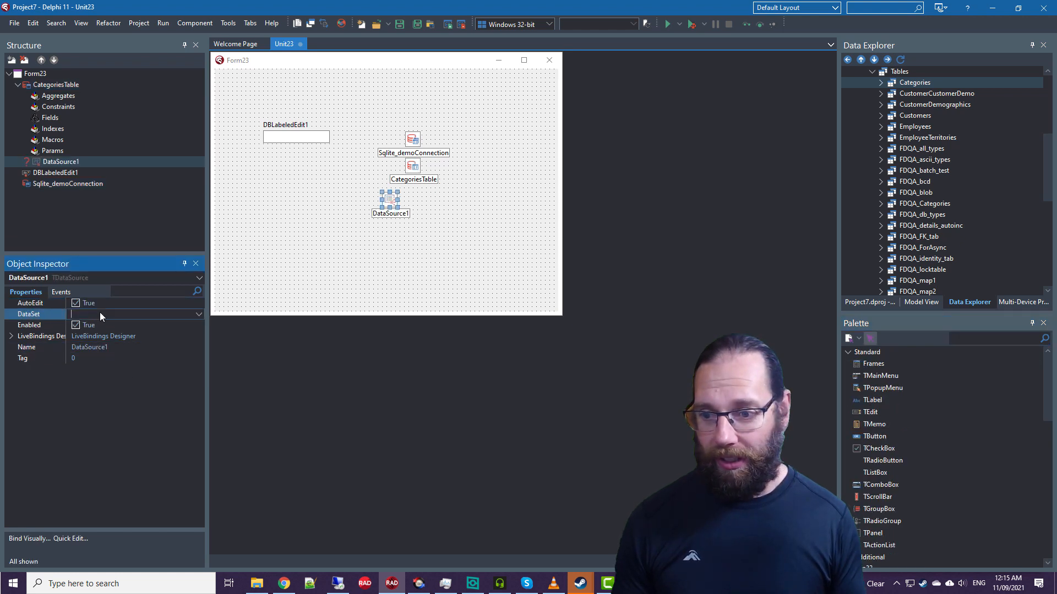
click(295, 137)
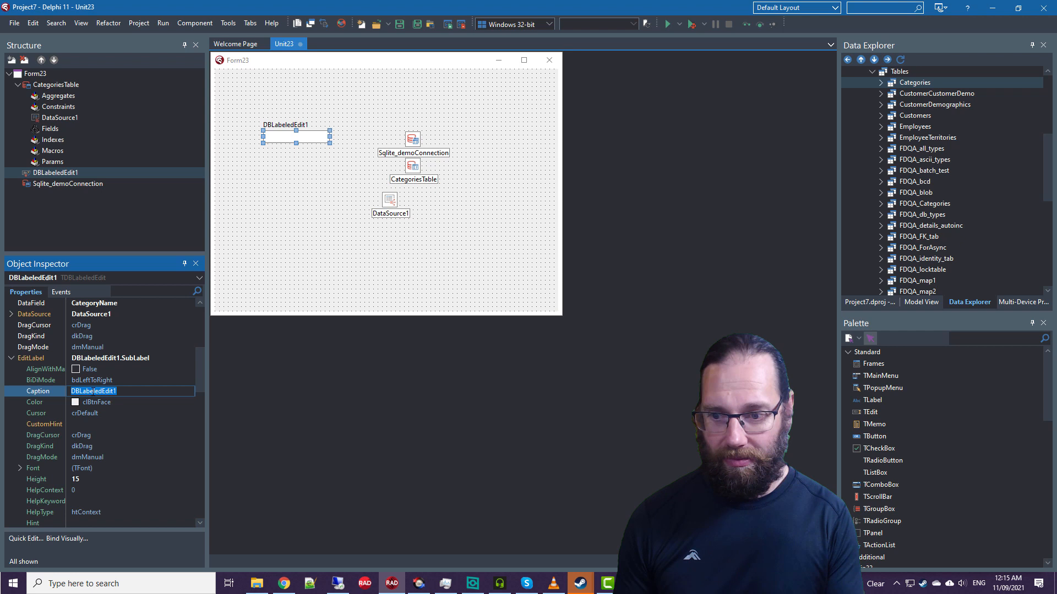
text(Category Name)
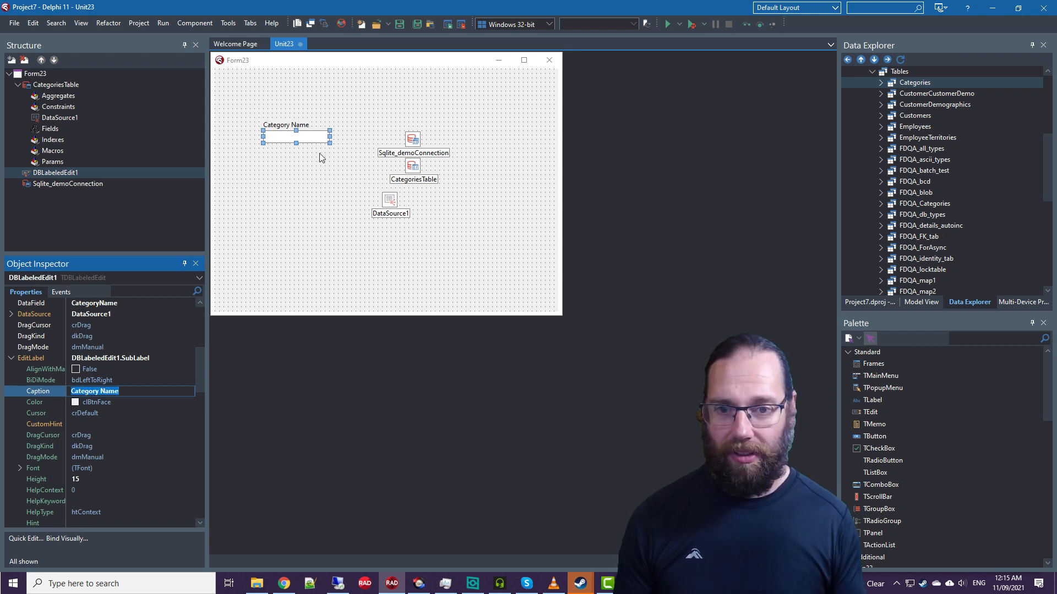
click(414, 165)
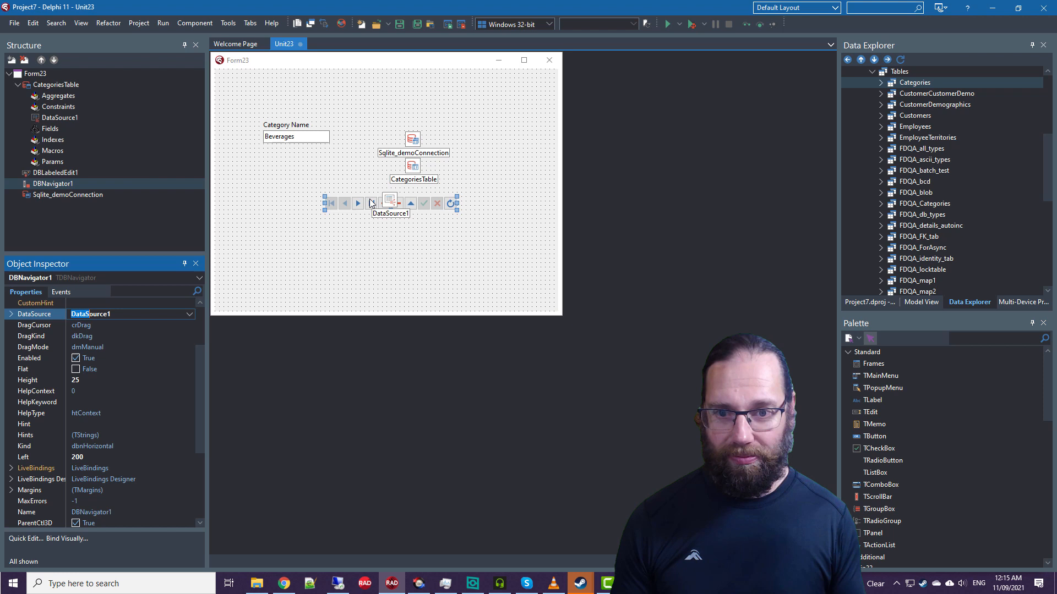
mouse_move(694, 24)
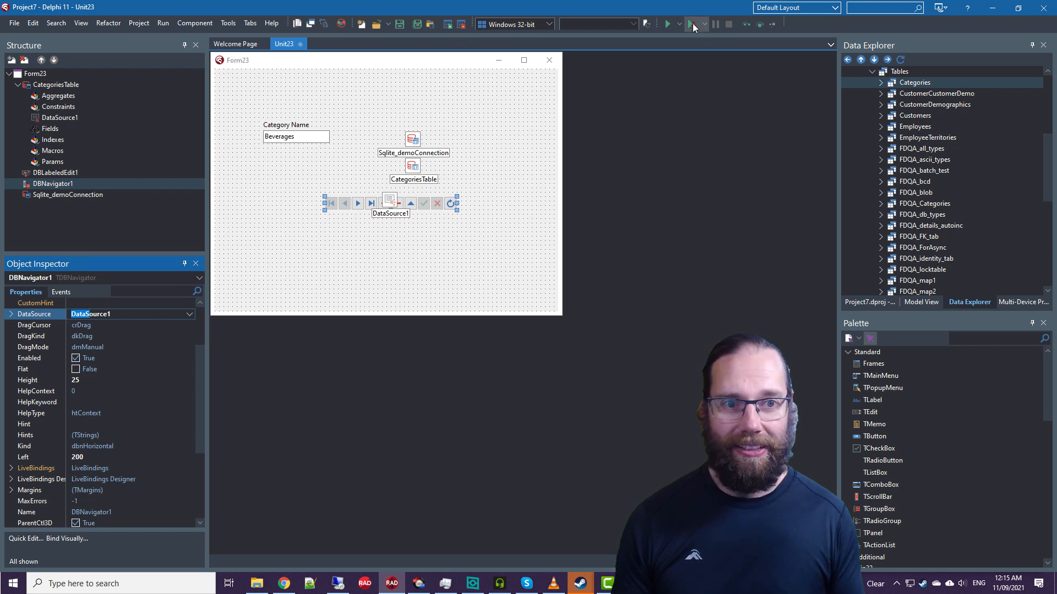
Run the app showing 'Beverages' with the navigator, then close it
click(667, 24)
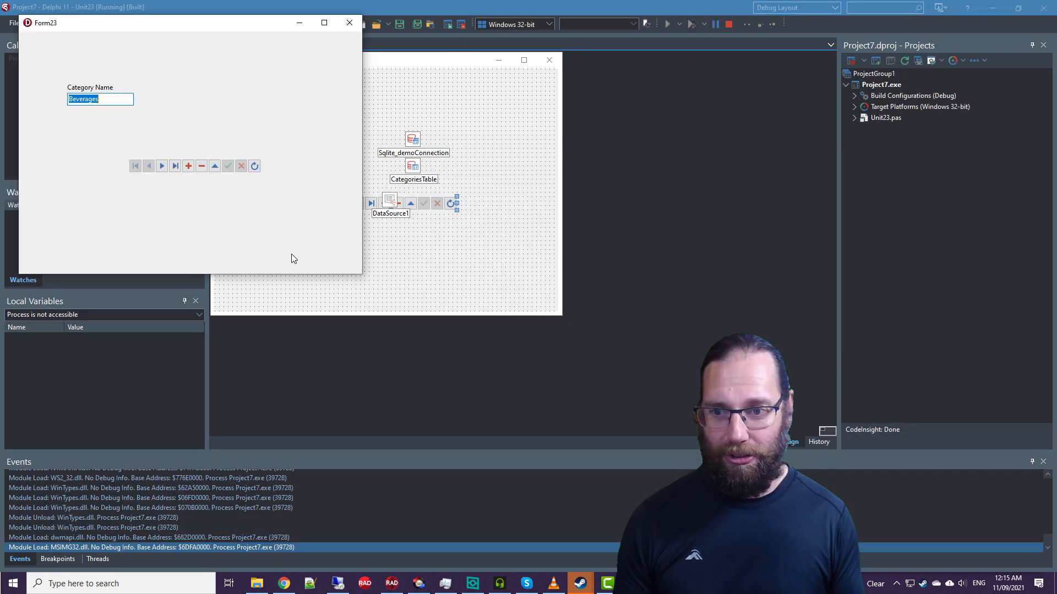
click(148, 166)
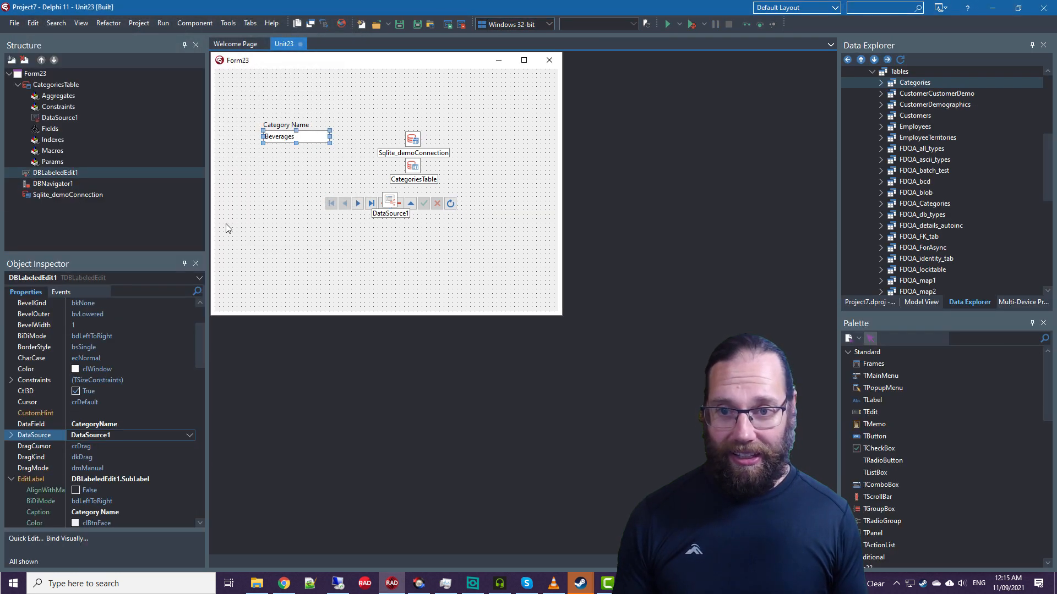
mouse_move(312, 195)
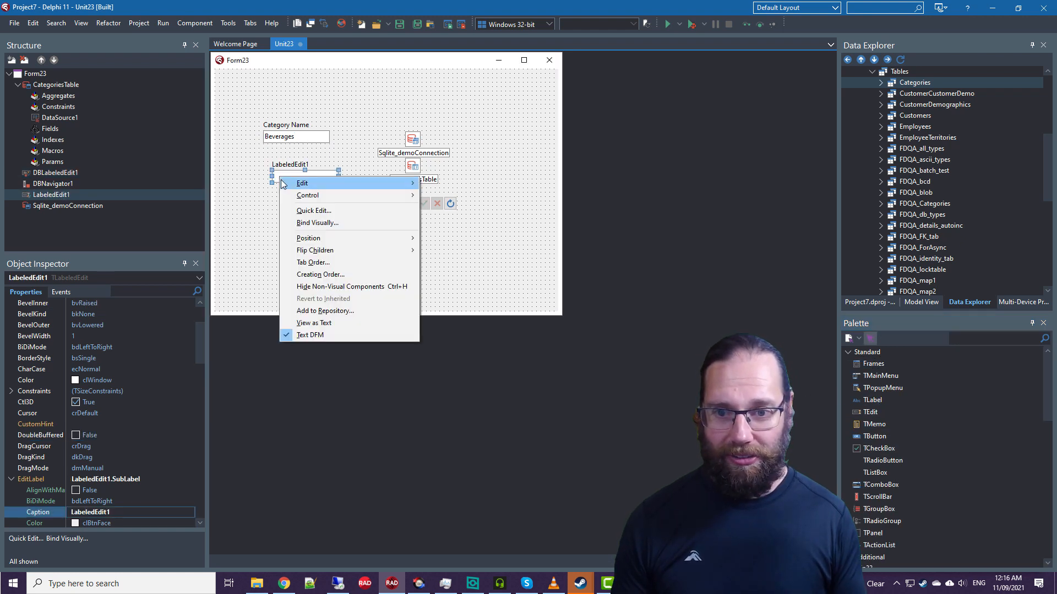
Bind LabeledEdit1's Text to CategoryName, then run, step to the next record, and close
click(317, 222)
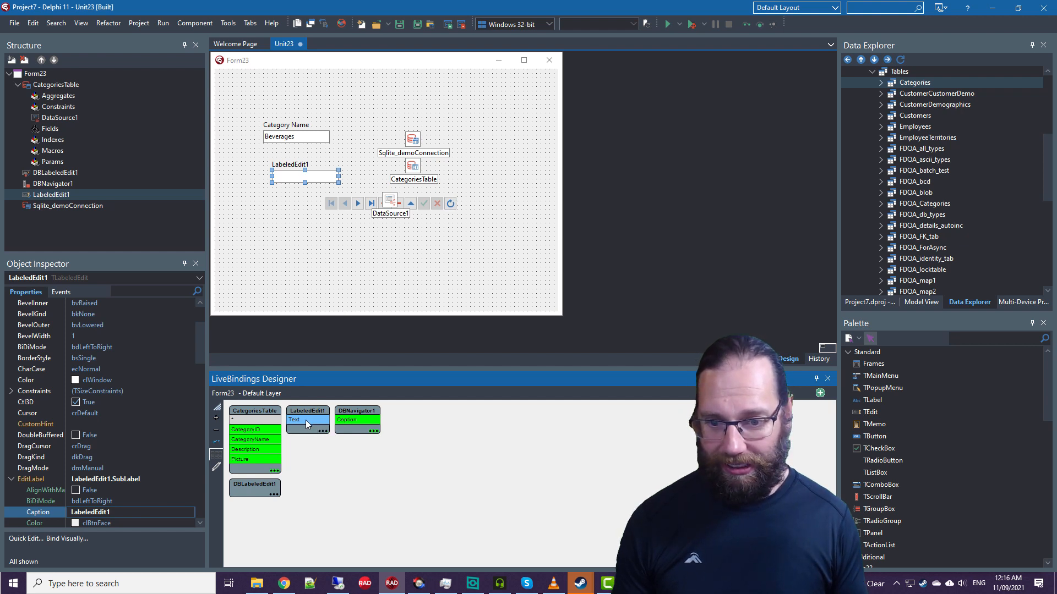
click(389, 203)
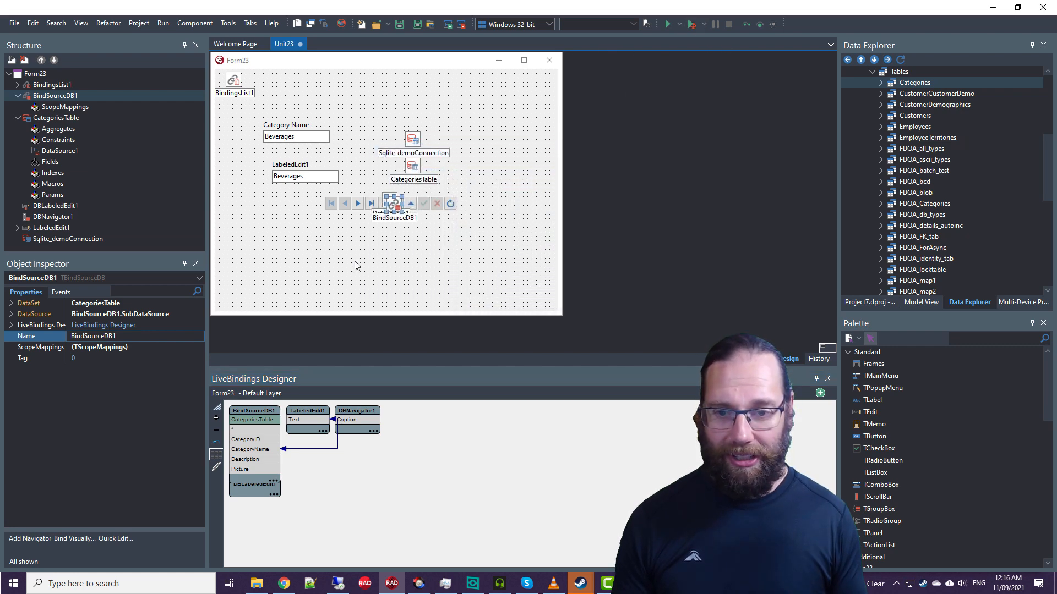
click(666, 24)
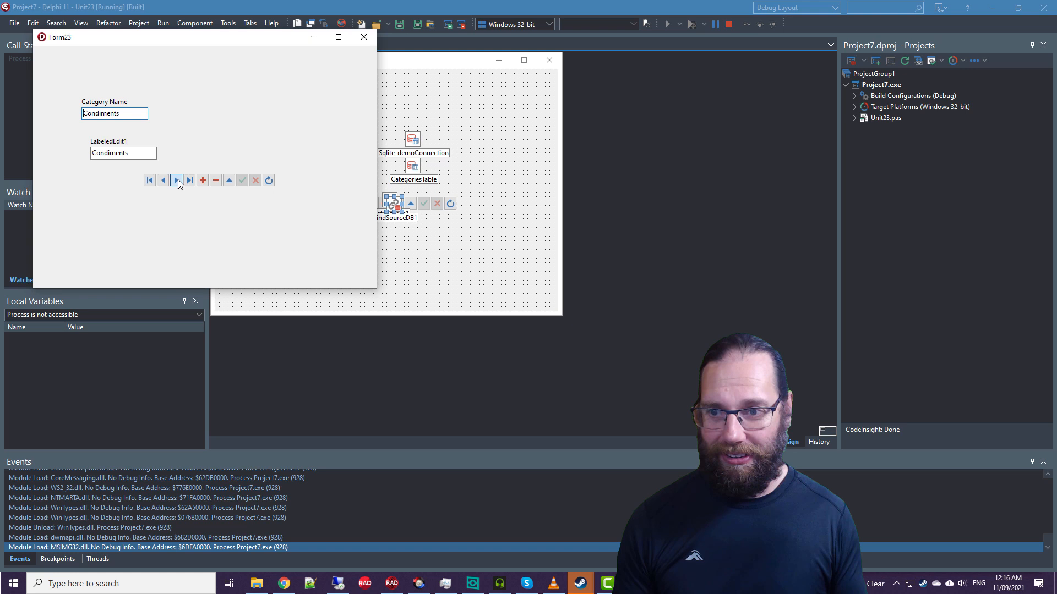
click(177, 180)
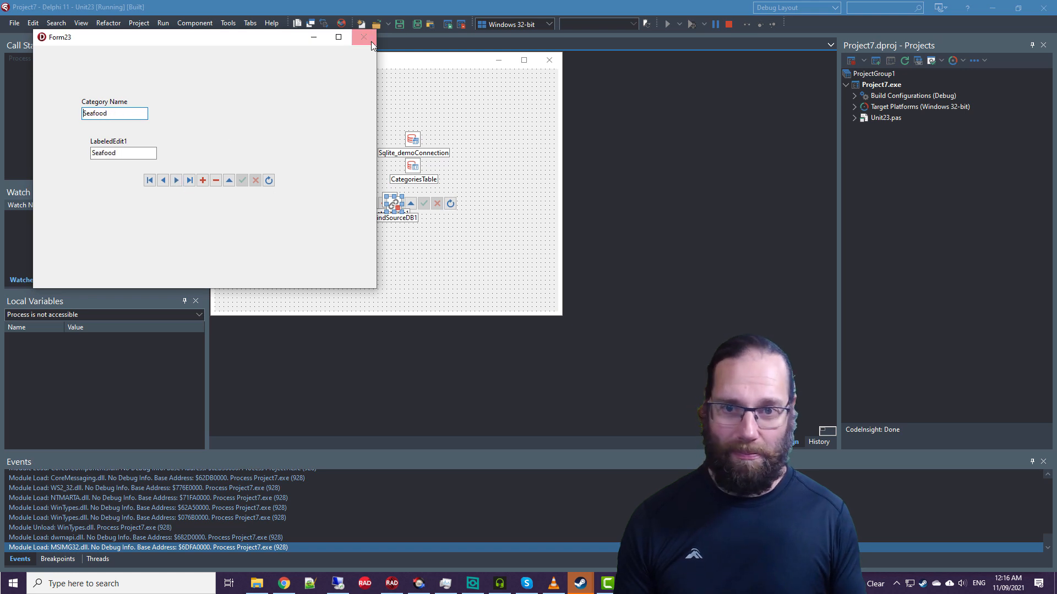
click(363, 36)
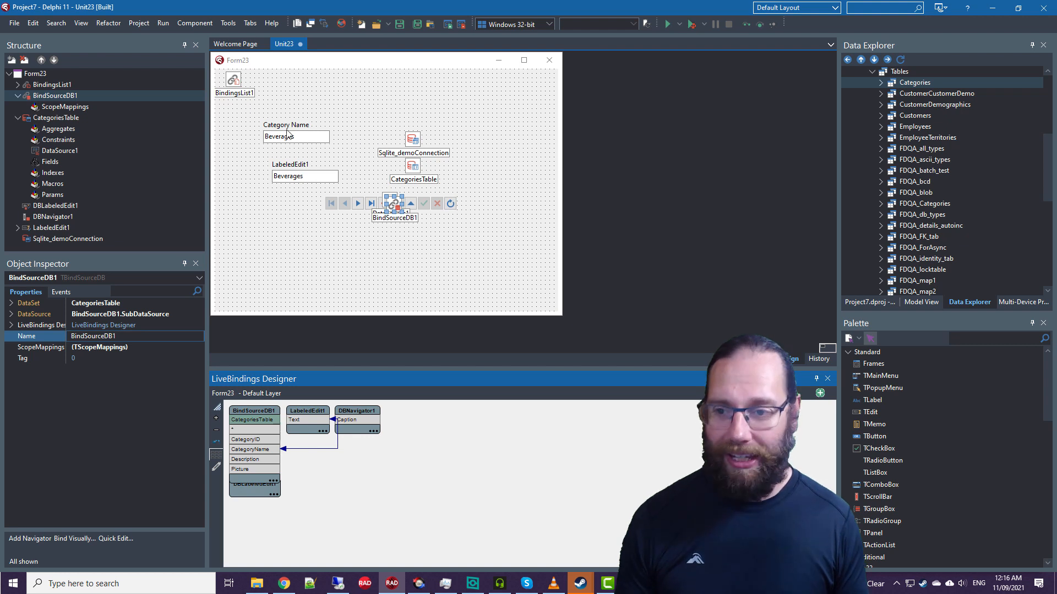
mouse_move(290, 176)
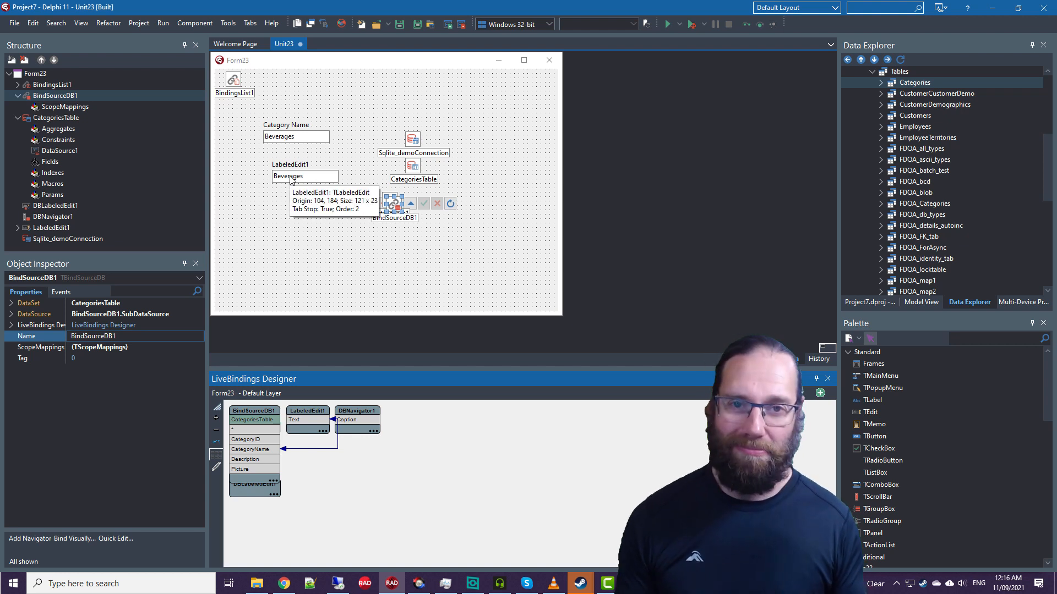
mouse_move(342, 164)
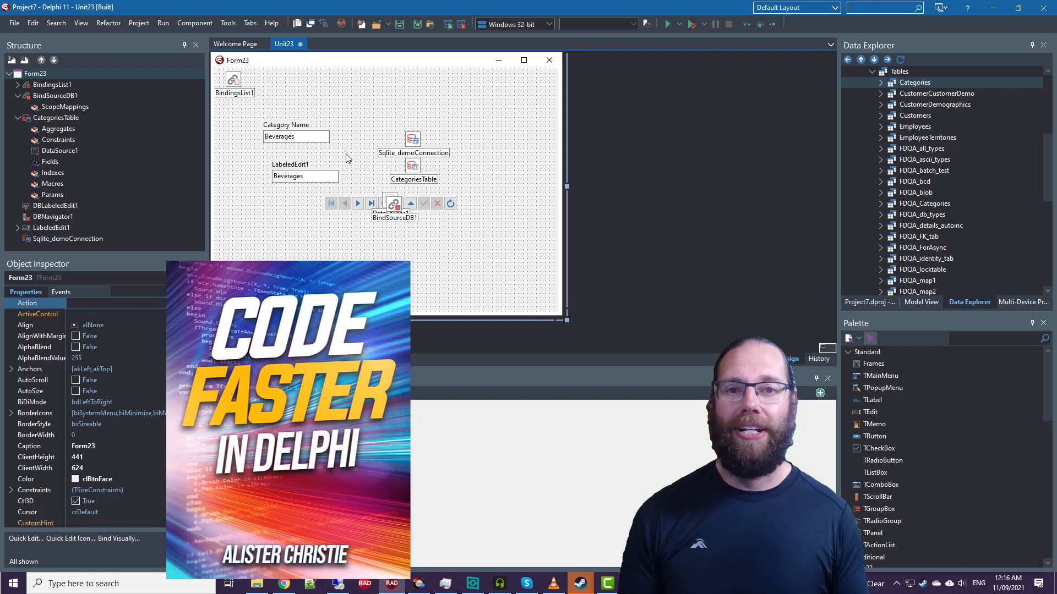
mouse_move(346, 164)
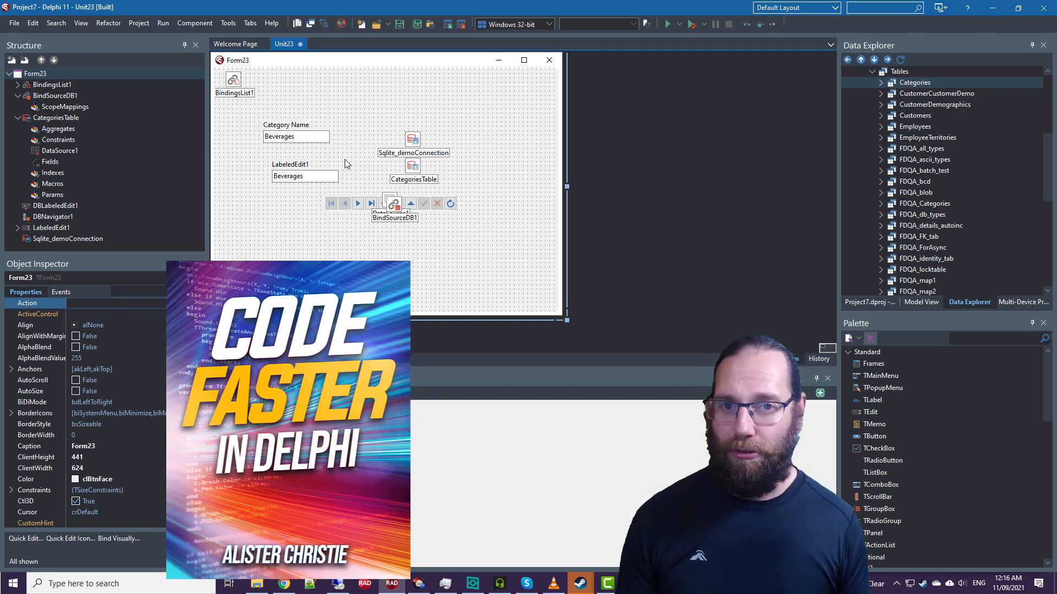